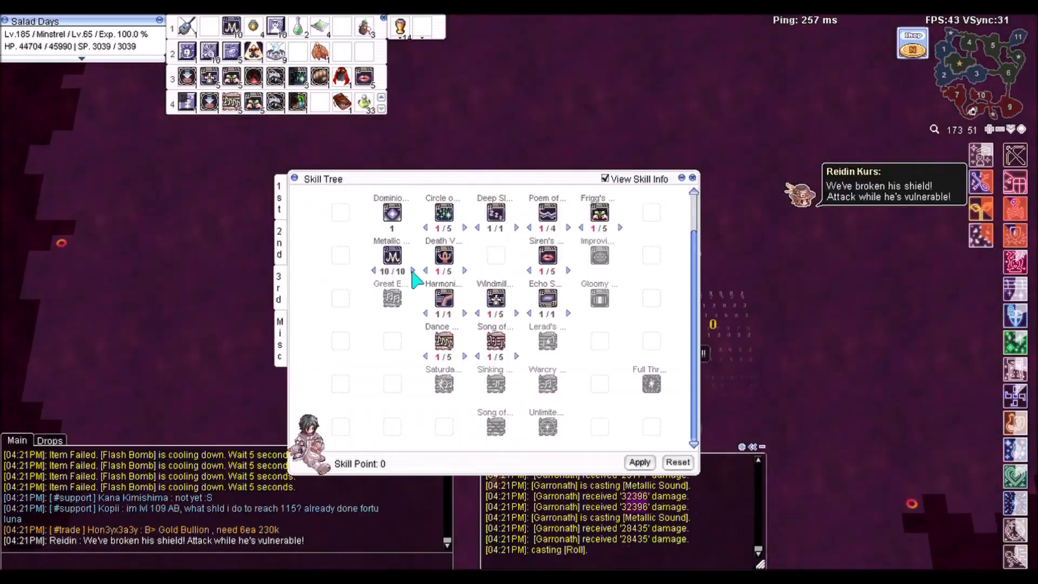
# Step: Close the Minstrel's Skill Tree window after reviewing the 3rd-job skills
pyautogui.click(693, 178)
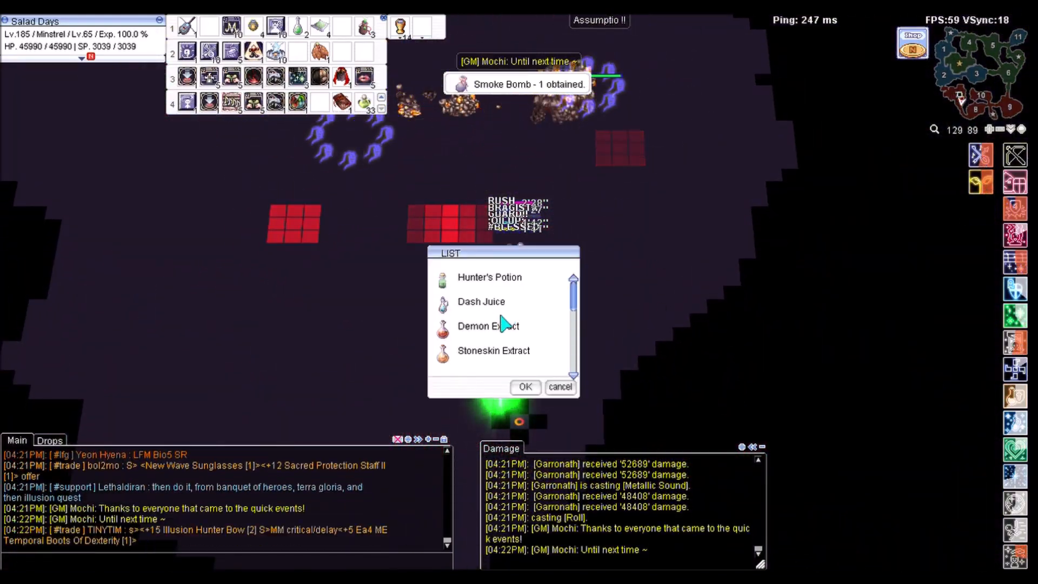
# Step: Confirm Demon Extract in the LIST dialog to close the potion offer
pyautogui.click(525, 387)
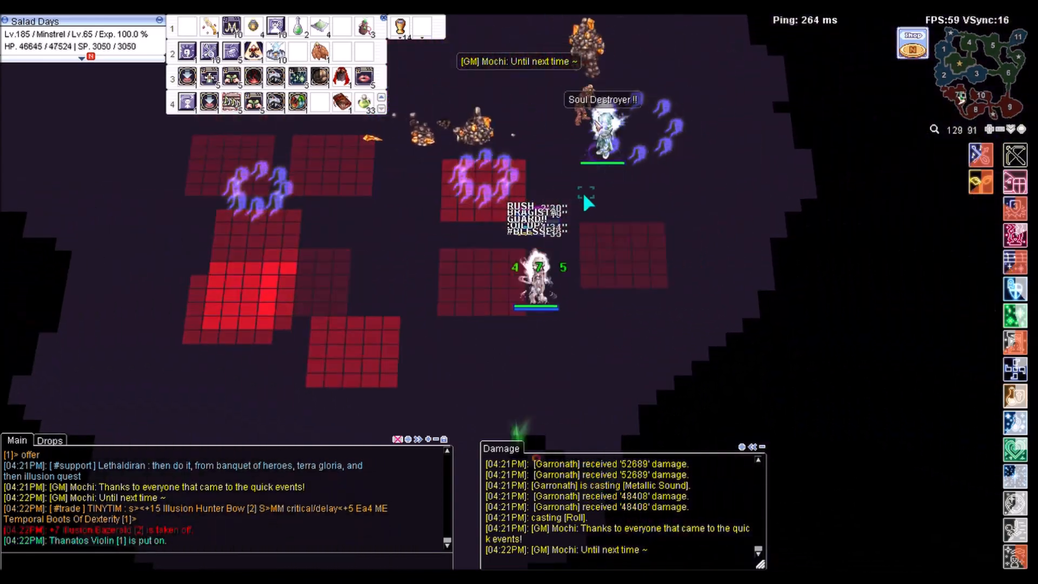